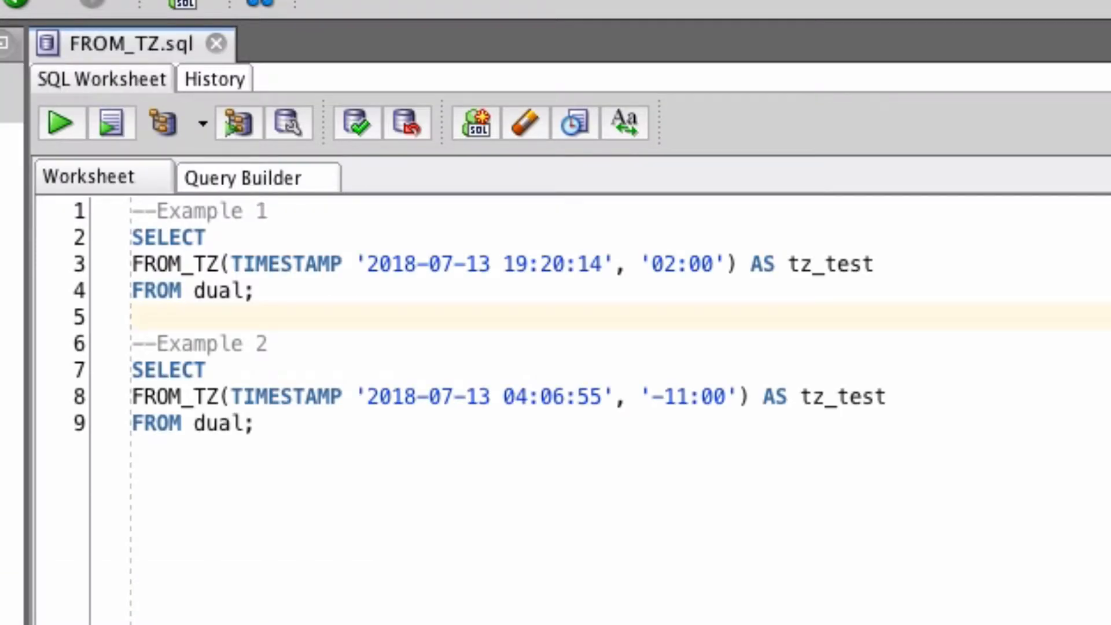
- Select Example 1 in the worksheet and run it, returning TZ_TEST 13/JUL/18 07:20:14 PM +02:00
left_click(258, 290)
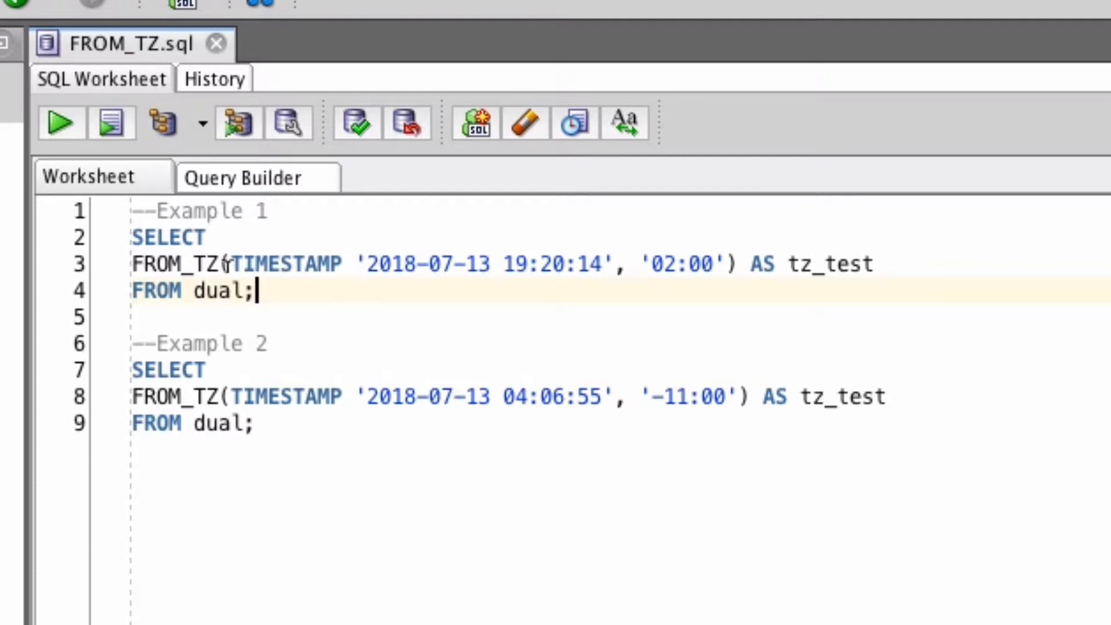
double_click(251, 262)
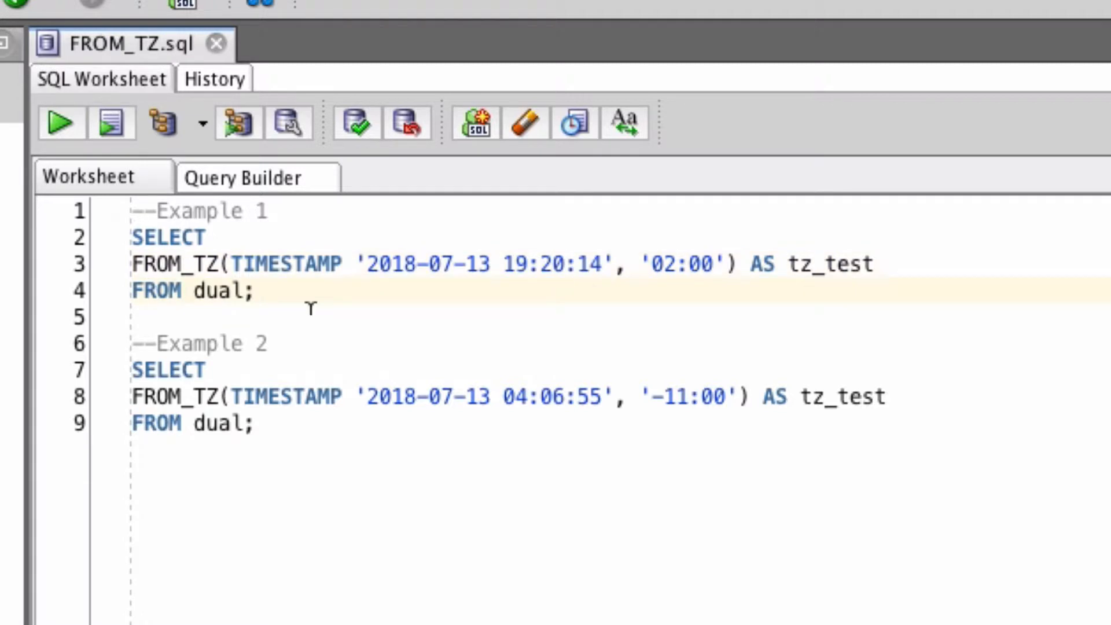
mouse_move(347, 258)
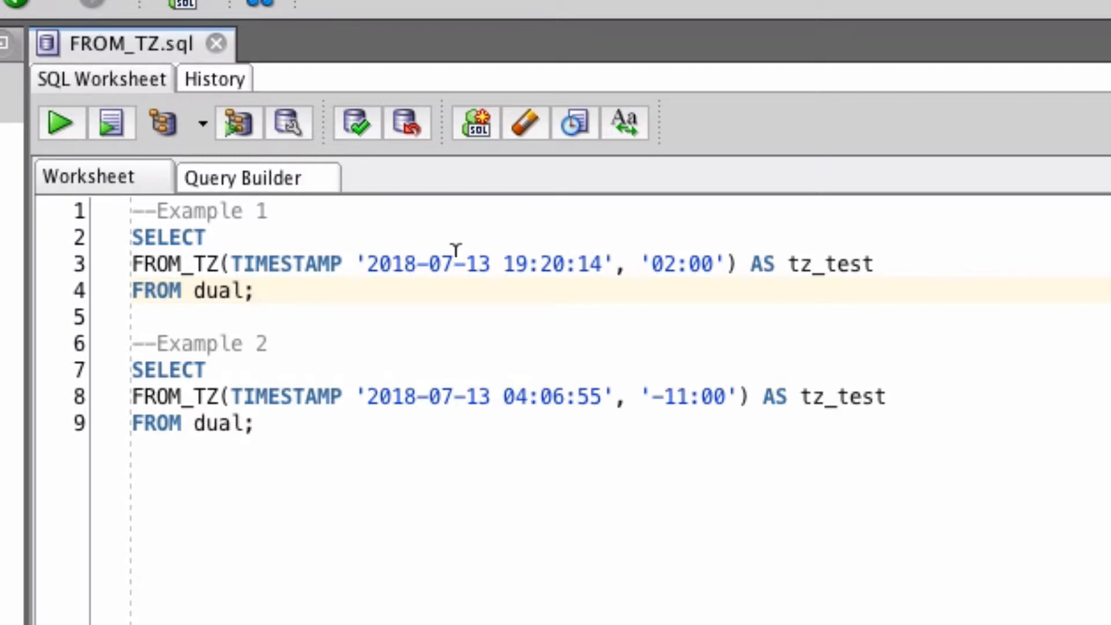
mouse_move(534, 260)
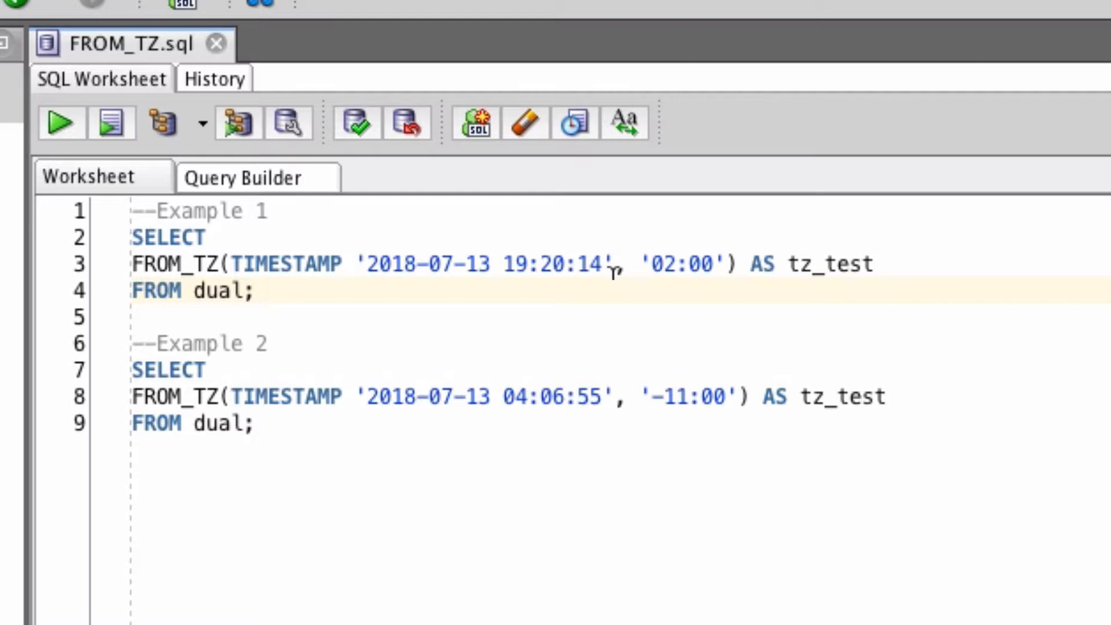
mouse_move(644, 240)
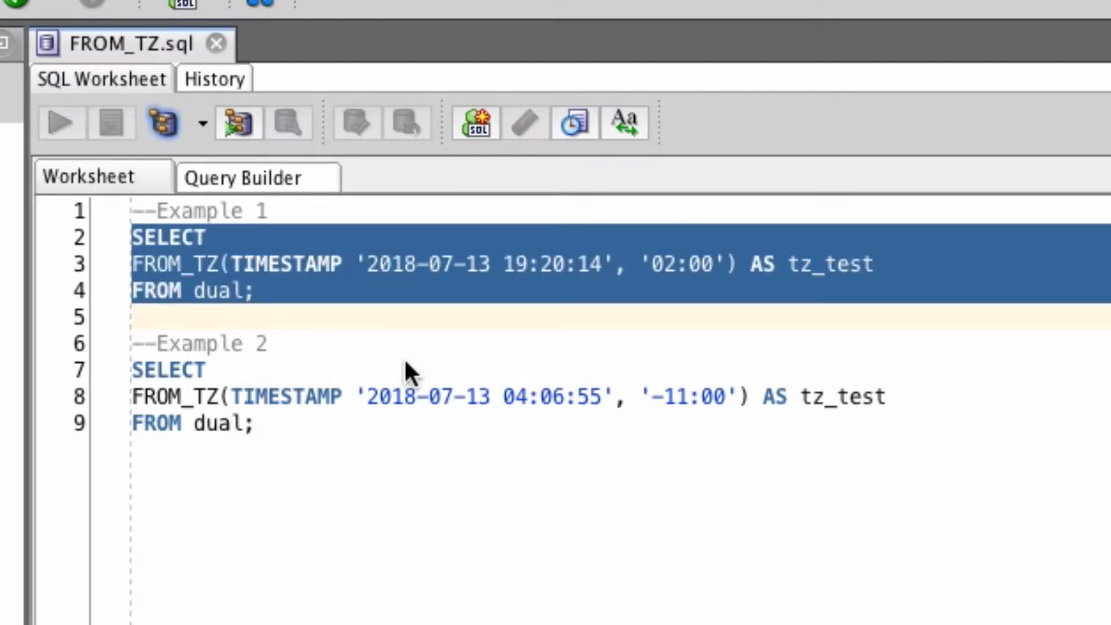
left_click(59, 122)
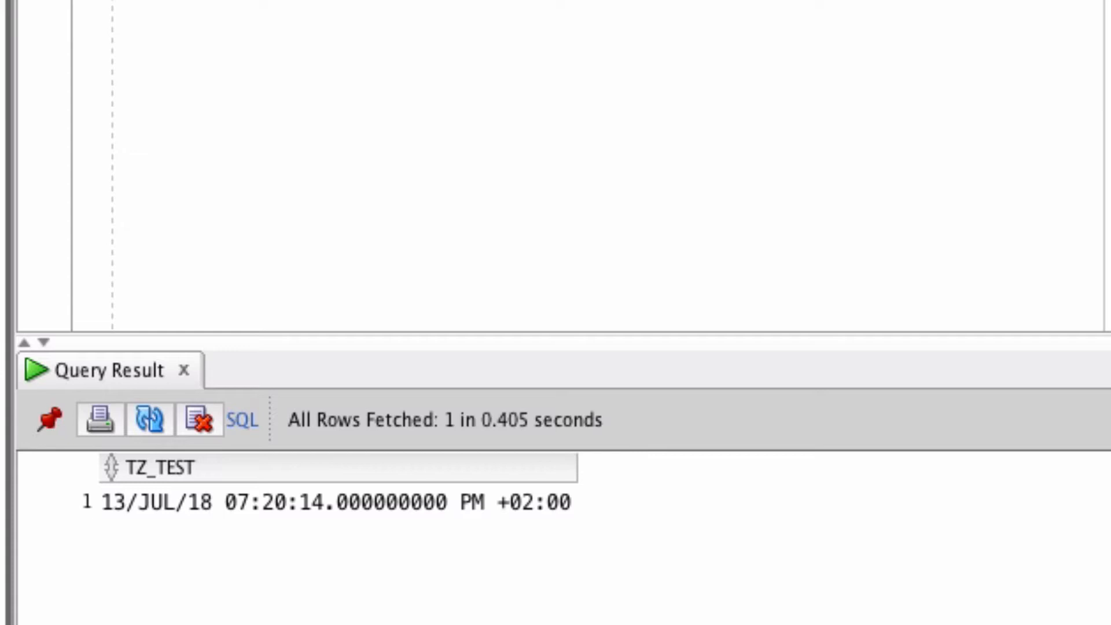
mouse_move(542, 527)
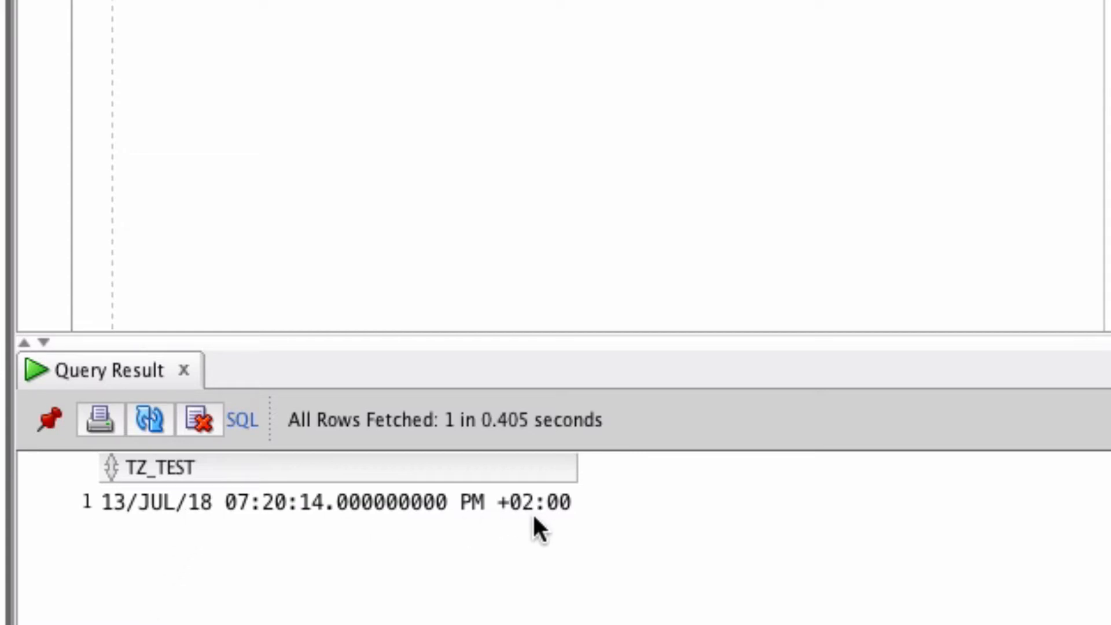
mouse_move(540, 530)
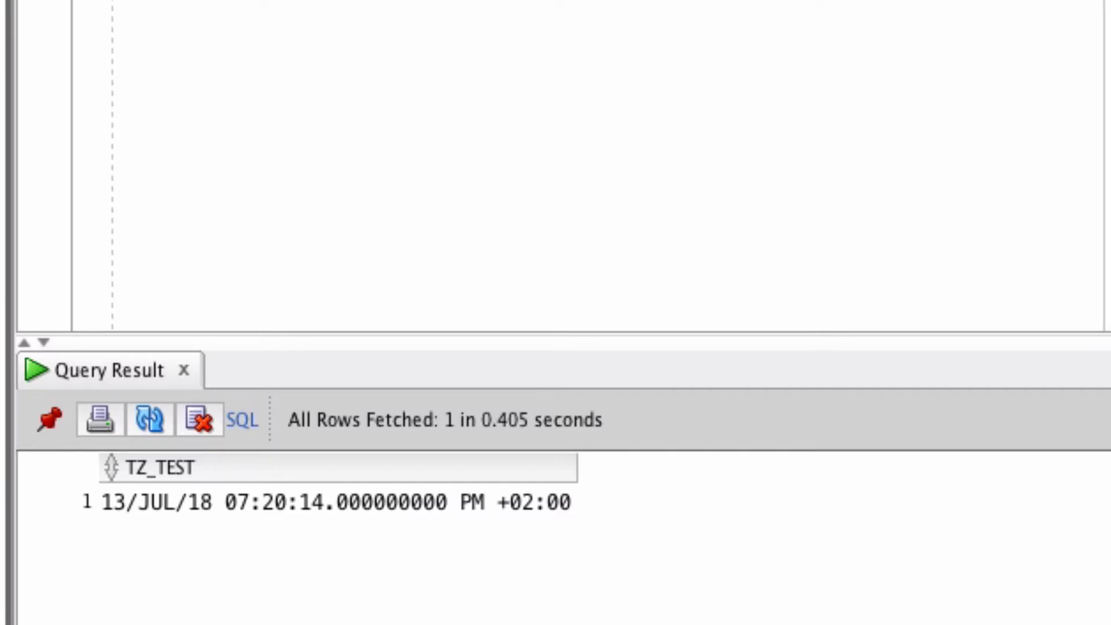
mouse_move(564, 510)
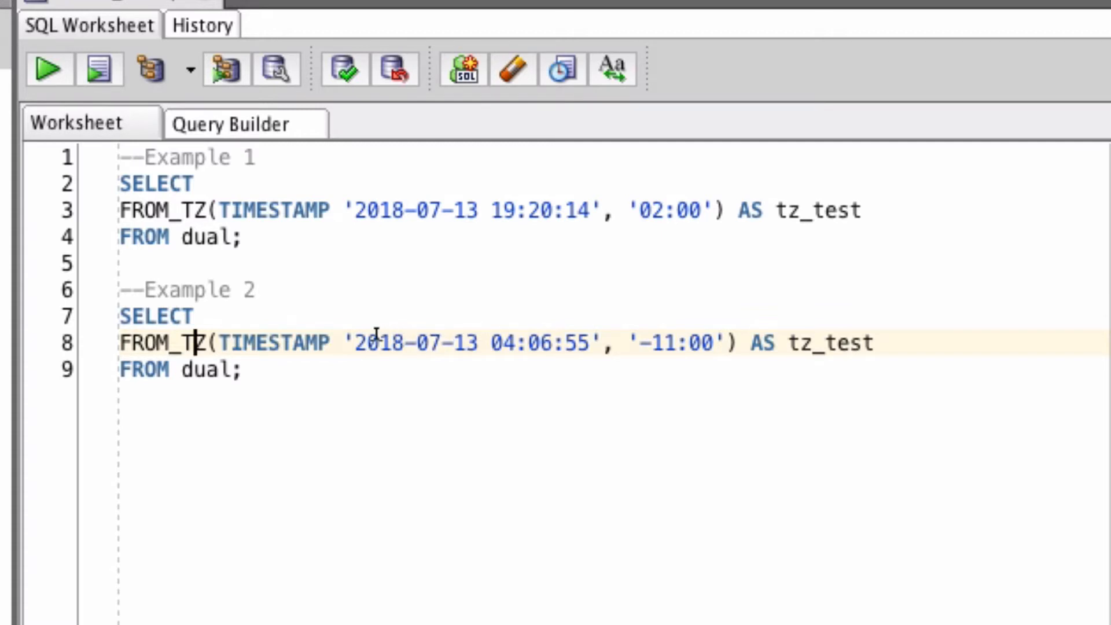
mouse_move(528, 333)
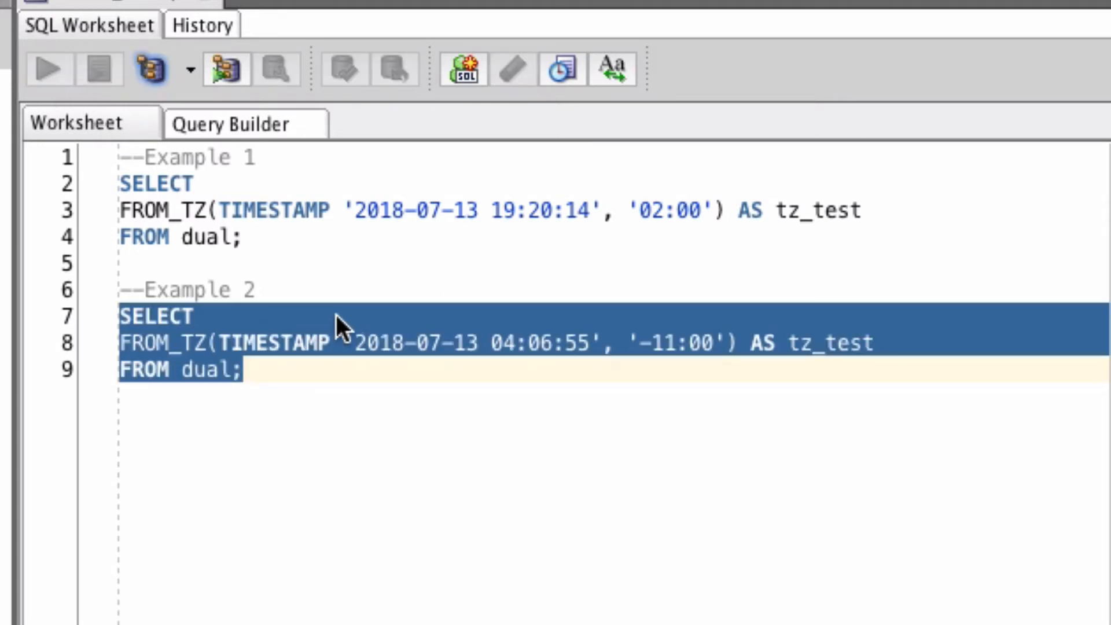
- Run the Example 2 FROM_TZ statement, returning 13/JUL/18 04:06:55 AM -11:00
left_click(45, 69)
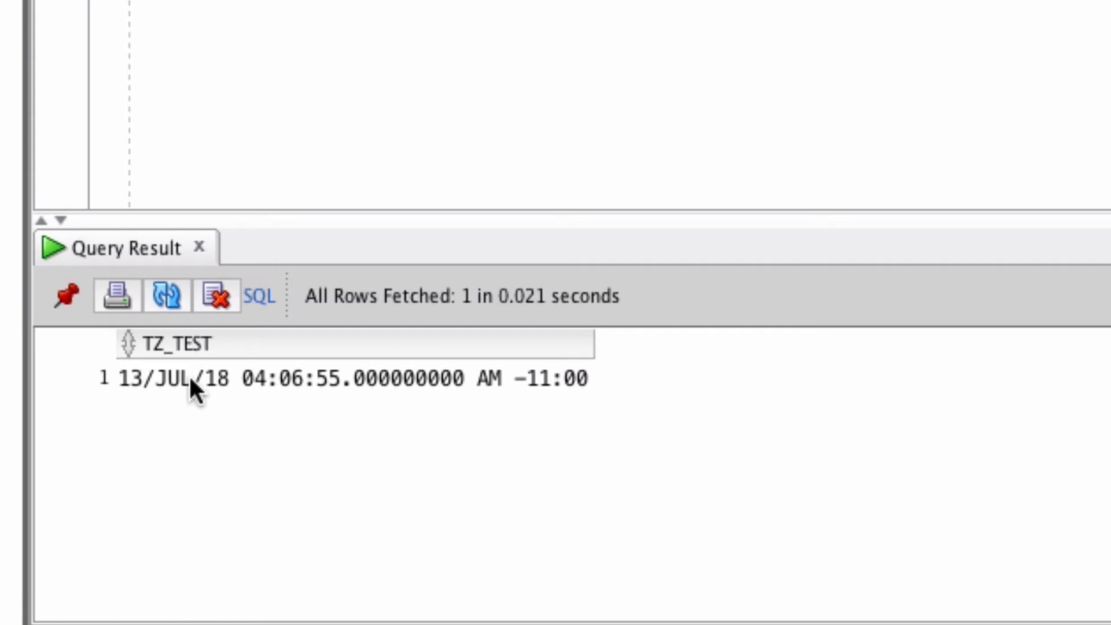
mouse_move(284, 407)
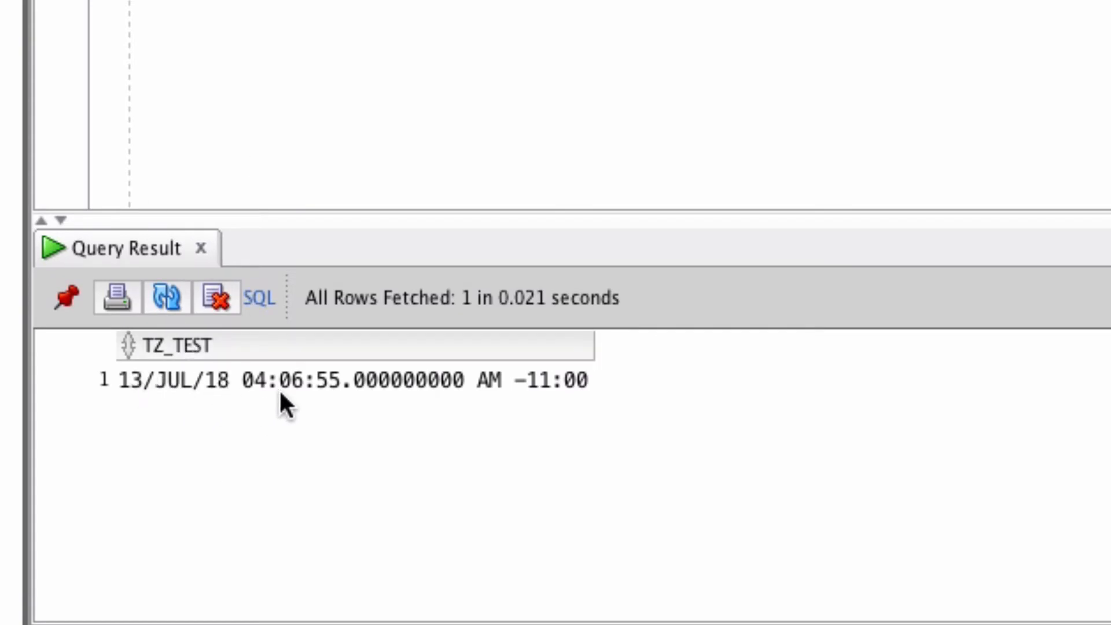
mouse_move(557, 397)
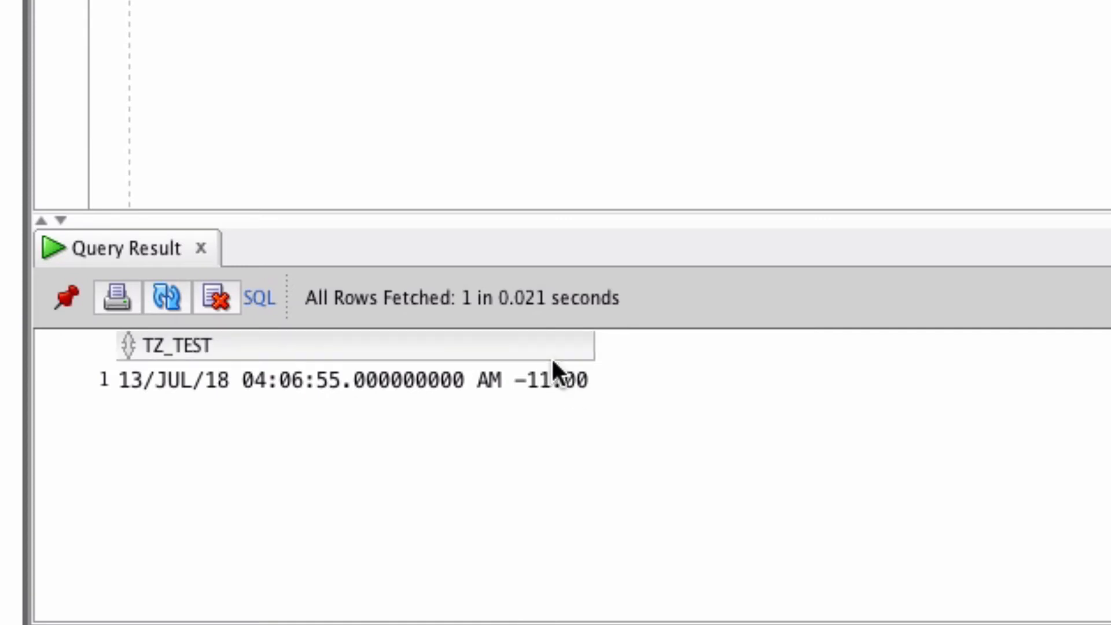
mouse_move(542, 388)
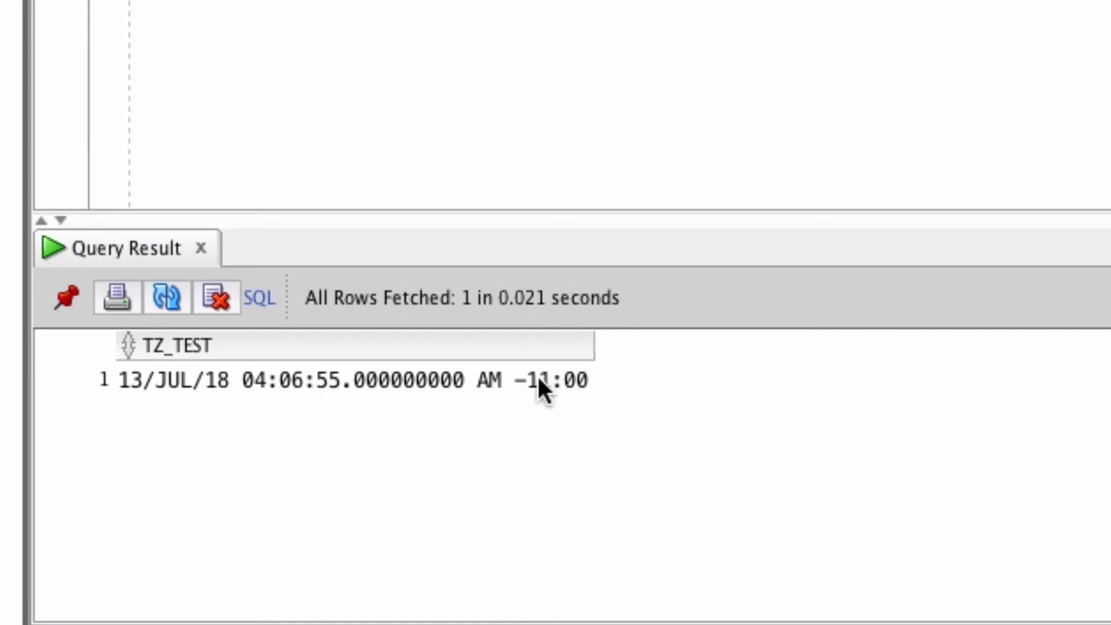